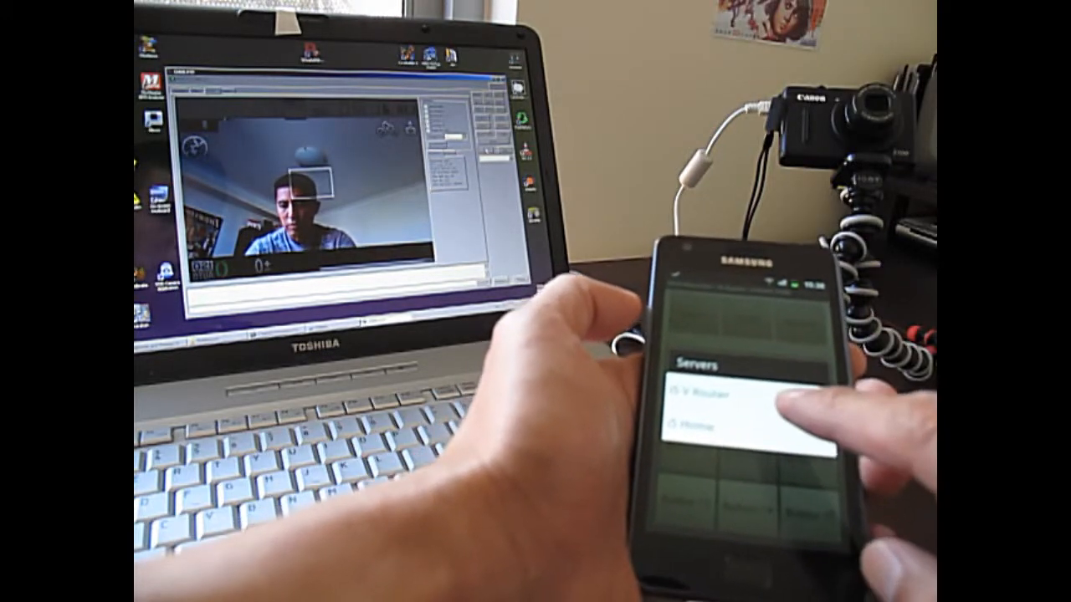
# Select the first server in the Servers dialog to connect and show the remote button grid
pyautogui.click(711, 397)
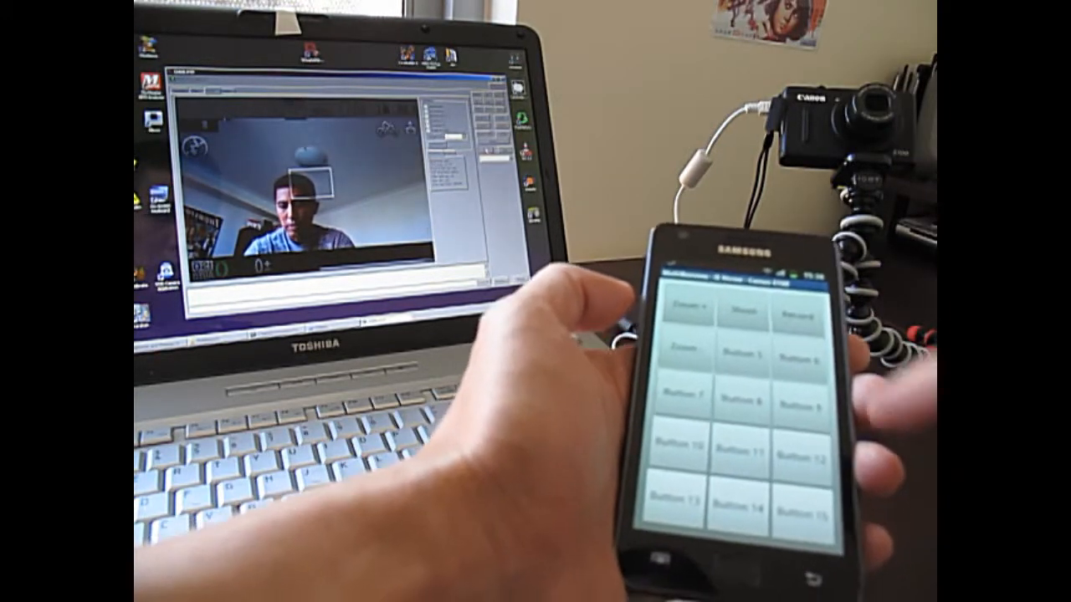